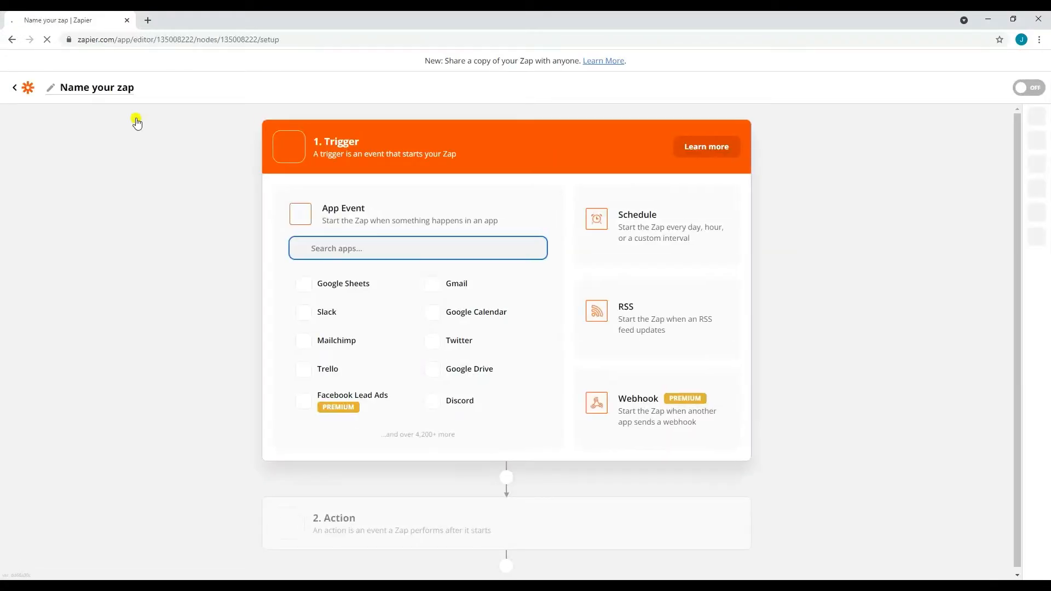
Choose Email by Zapier as the trigger app with the New Inbound Email event
text(Email)
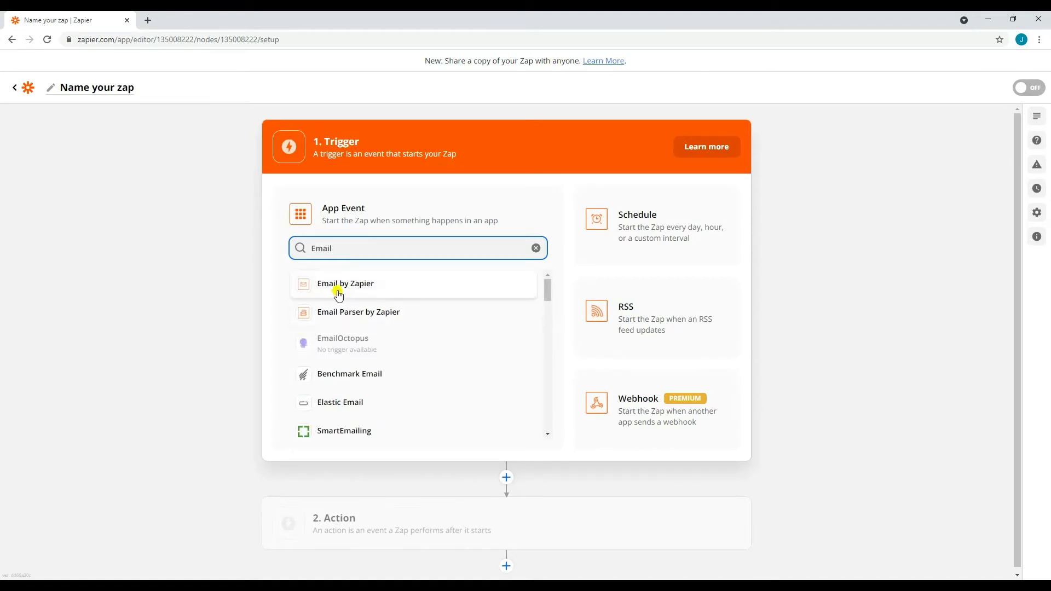
click(344, 282)
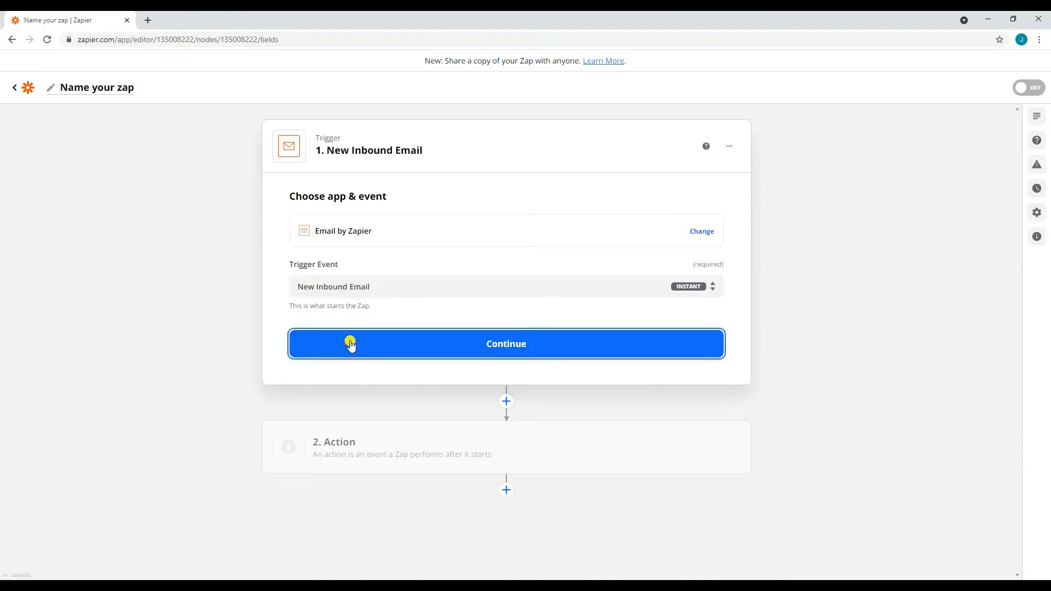
Set the trigger's inbound mailbox name to pdfco
click(506, 343)
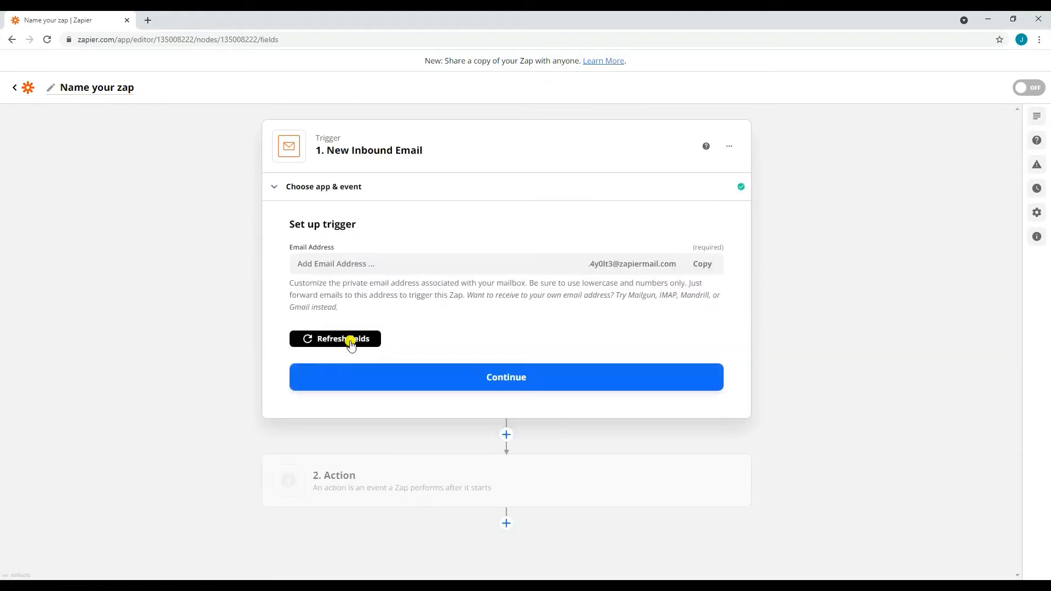
text(pdfco)
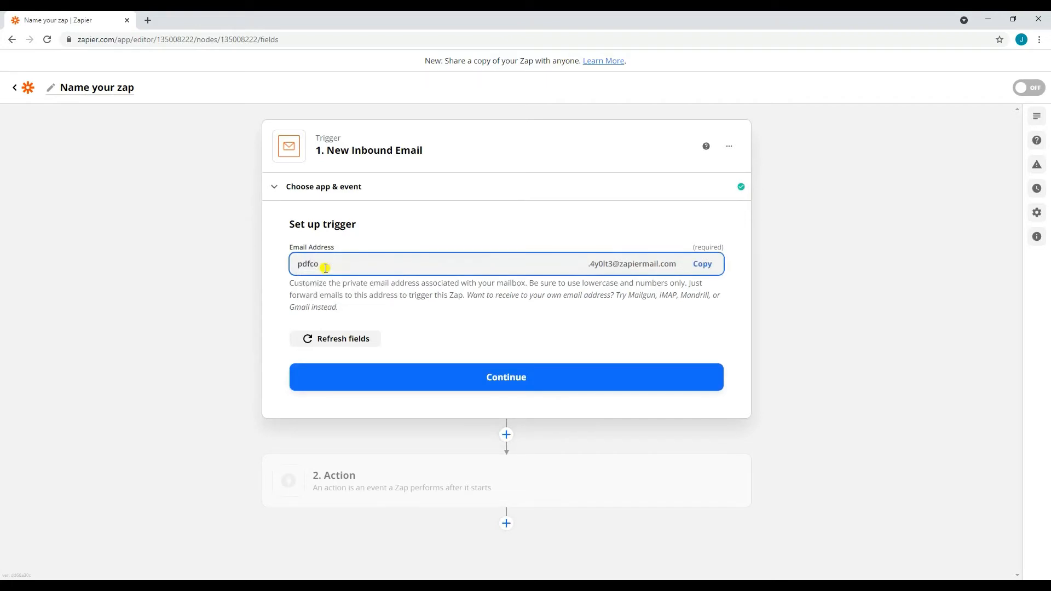
click(701, 264)
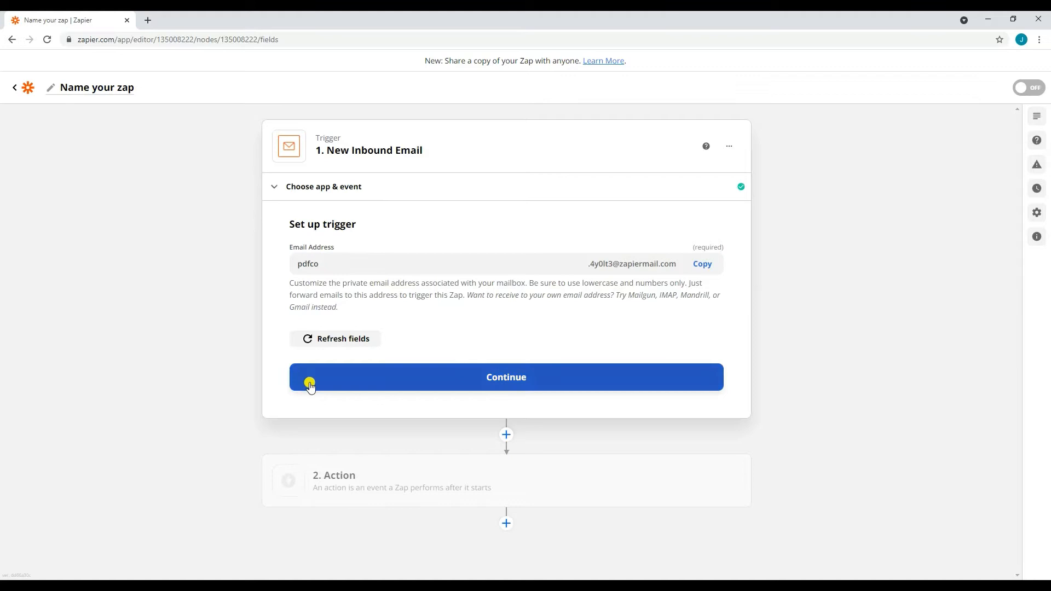
Test the trigger and accept the sample email request found
click(506, 377)
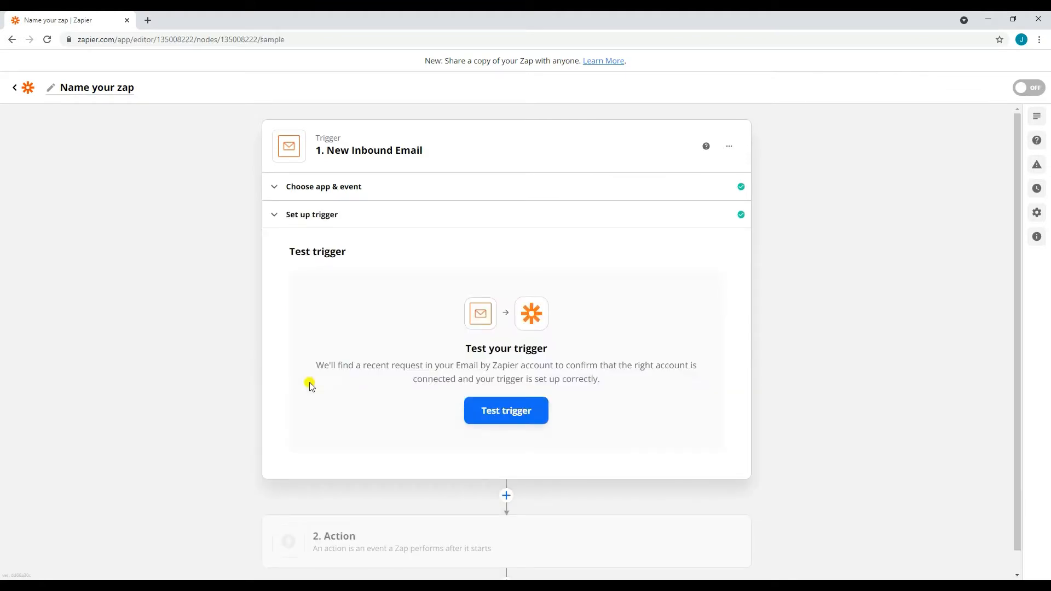
click(506, 411)
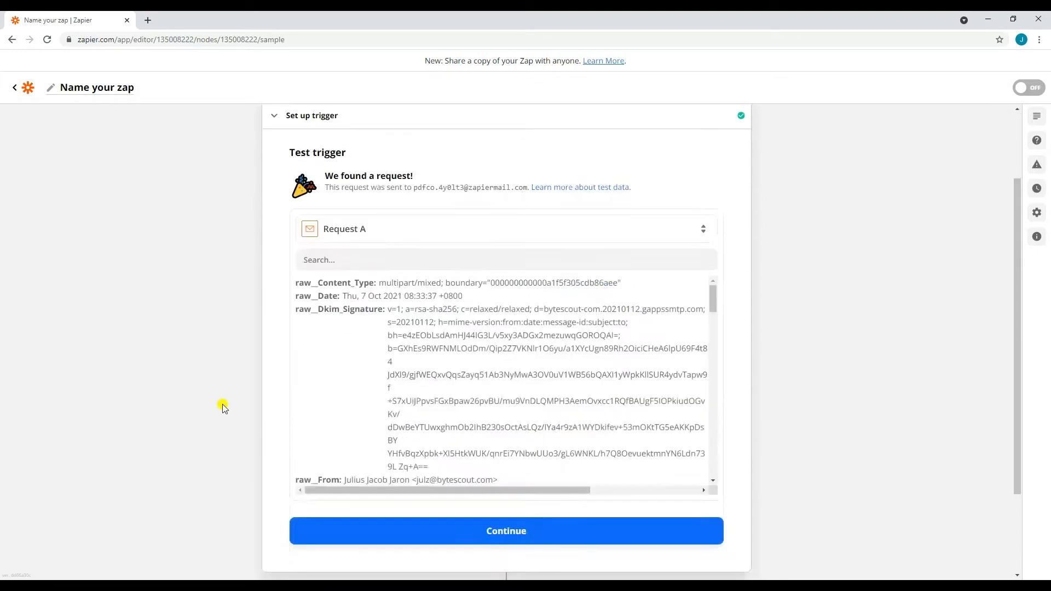
click(505, 531)
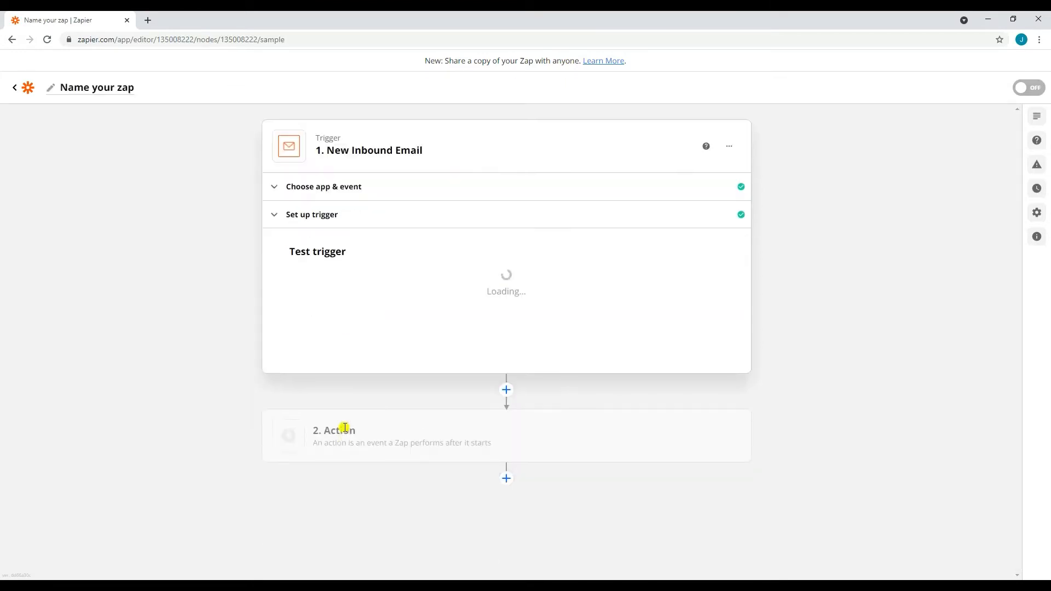
Add a PDF.co action with the HTML to PDF Converter event as step 2
click(333, 429)
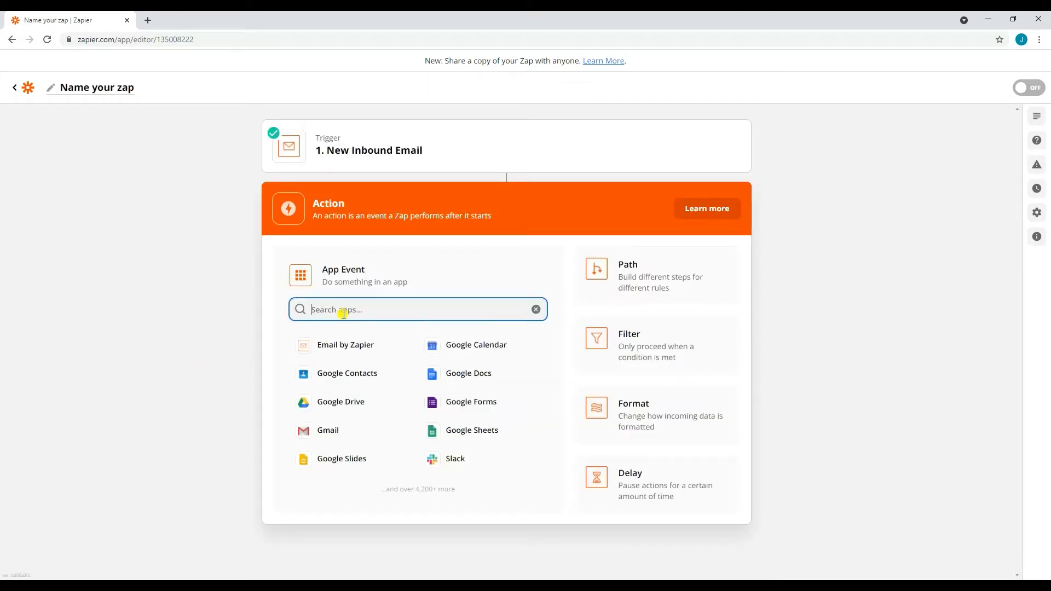
text(PDF.co)
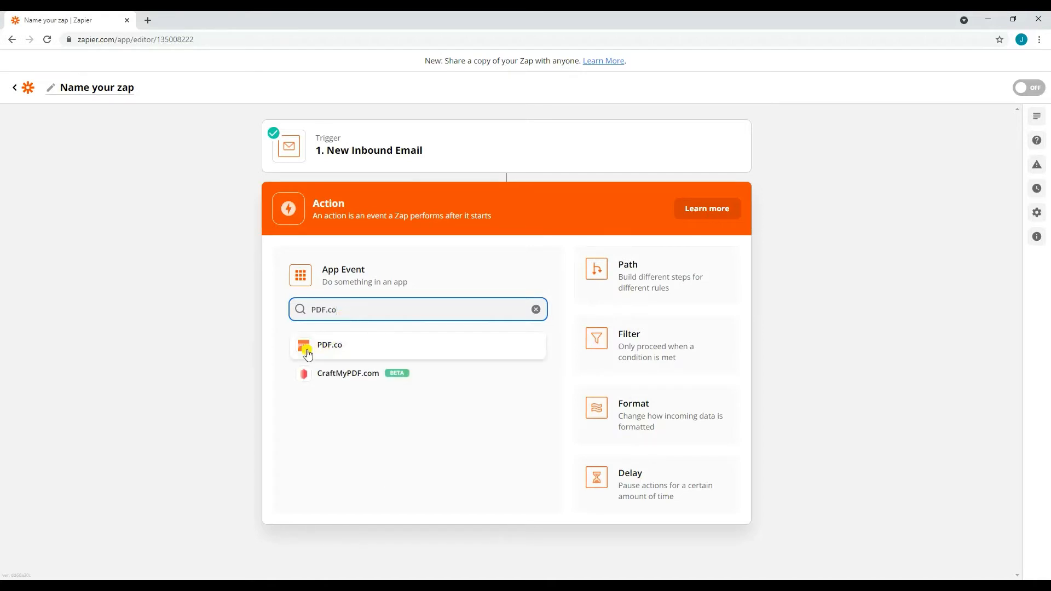
click(330, 345)
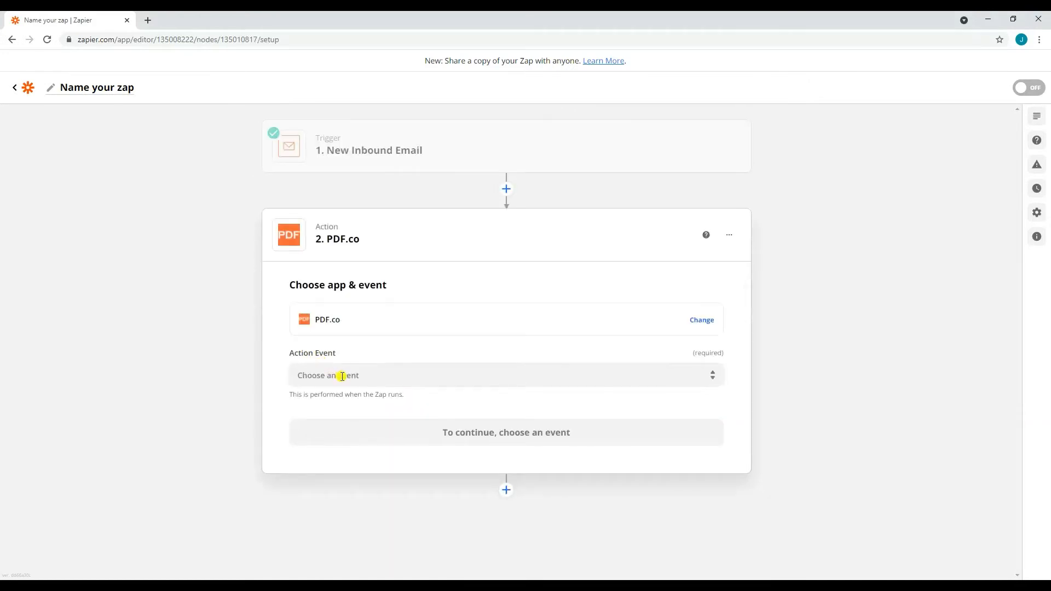
click(506, 374)
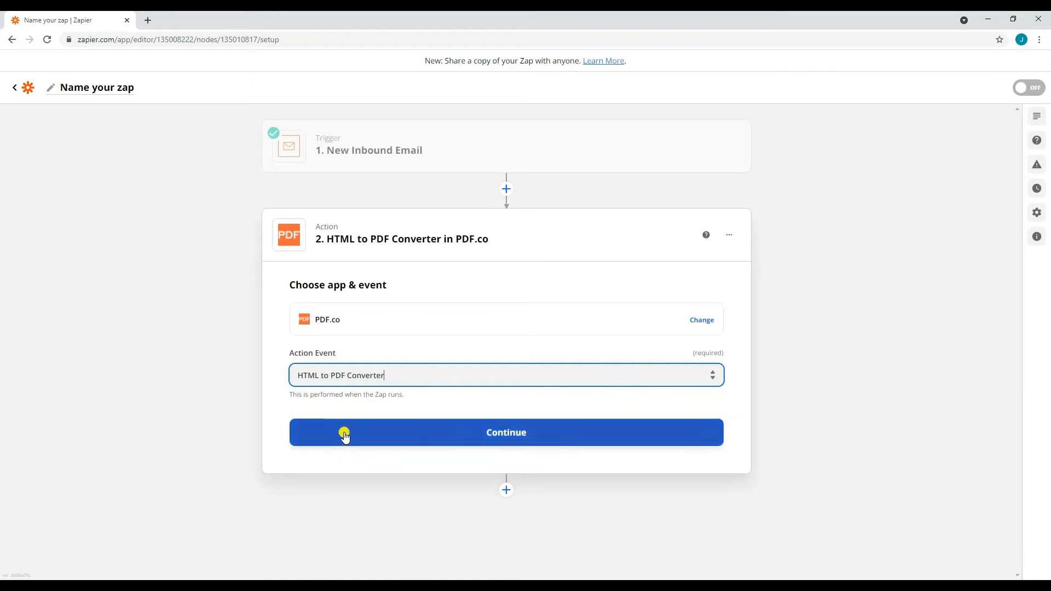
click(506, 433)
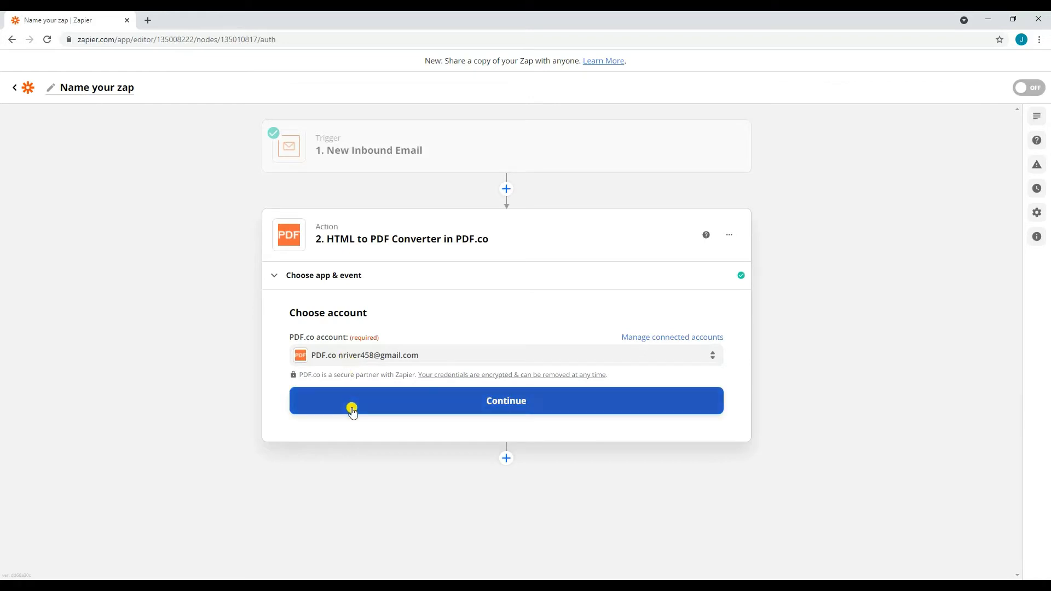
Confirm the PDF.co account and map the email's Body HTML as the converter's input
click(506, 401)
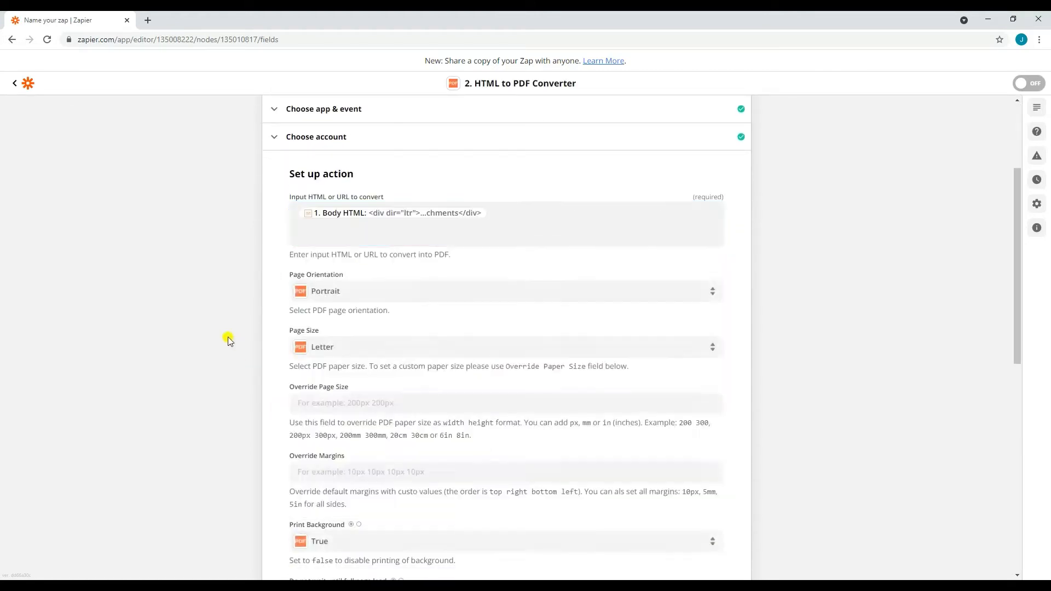
scroll(down, 3)
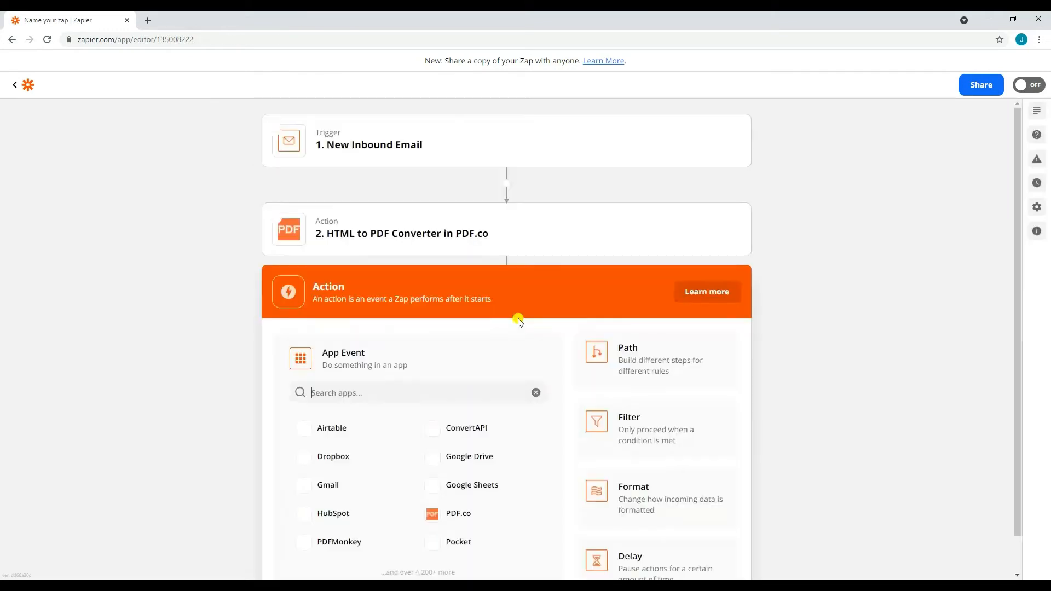
Add a PDF.co PDF Merger action as step 3 and connect the PDF.co account
scroll(down, 3)
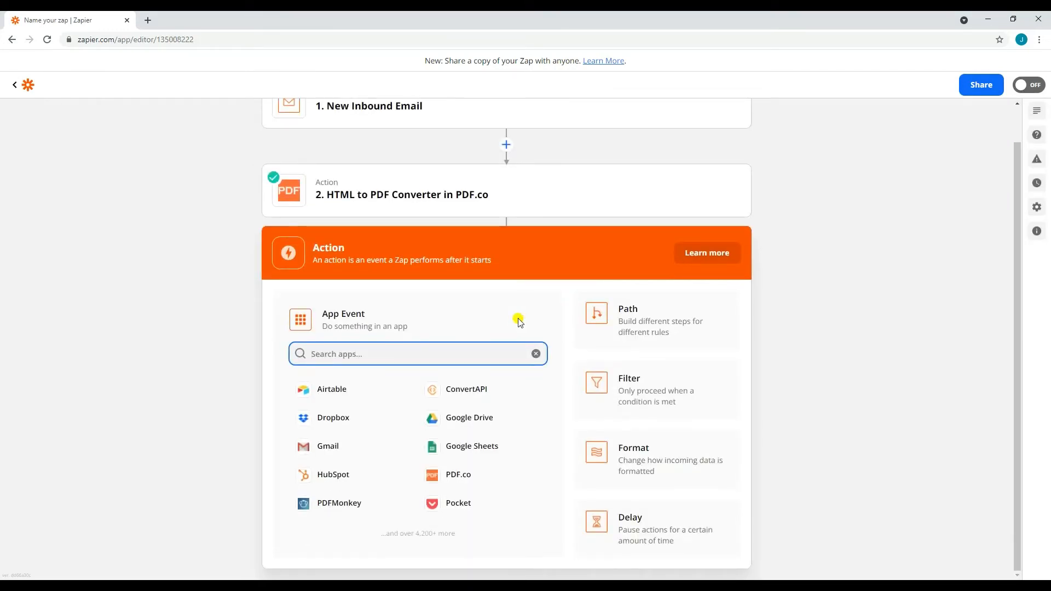
text(PDF.co)
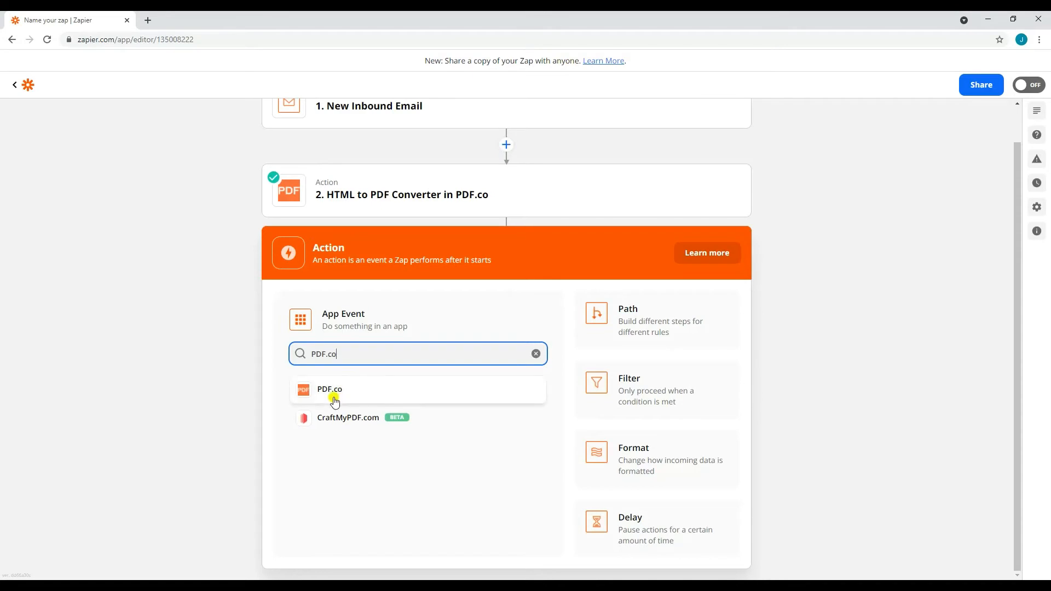
click(330, 390)
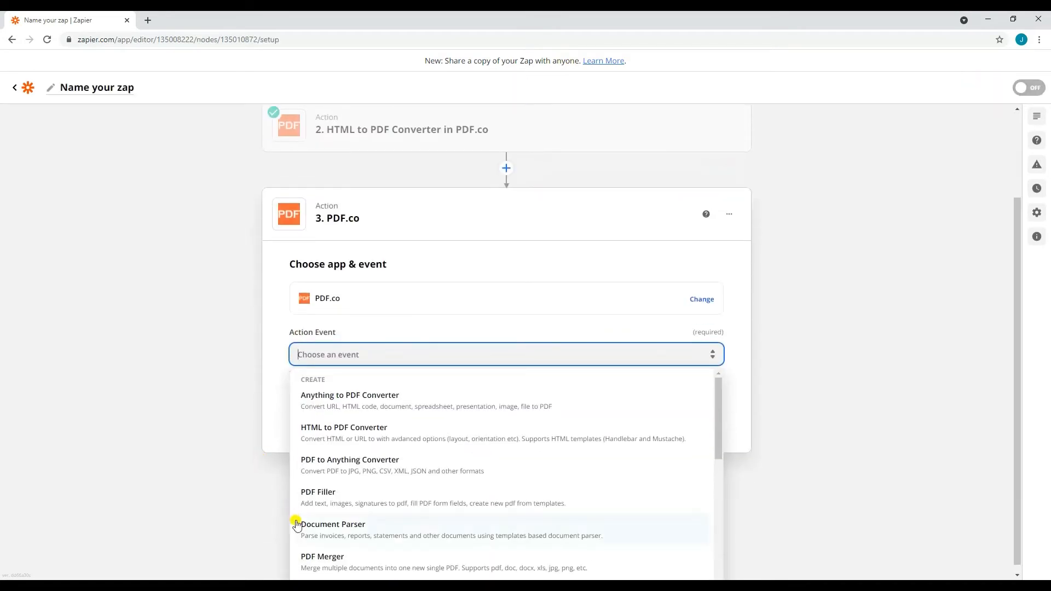
click(322, 556)
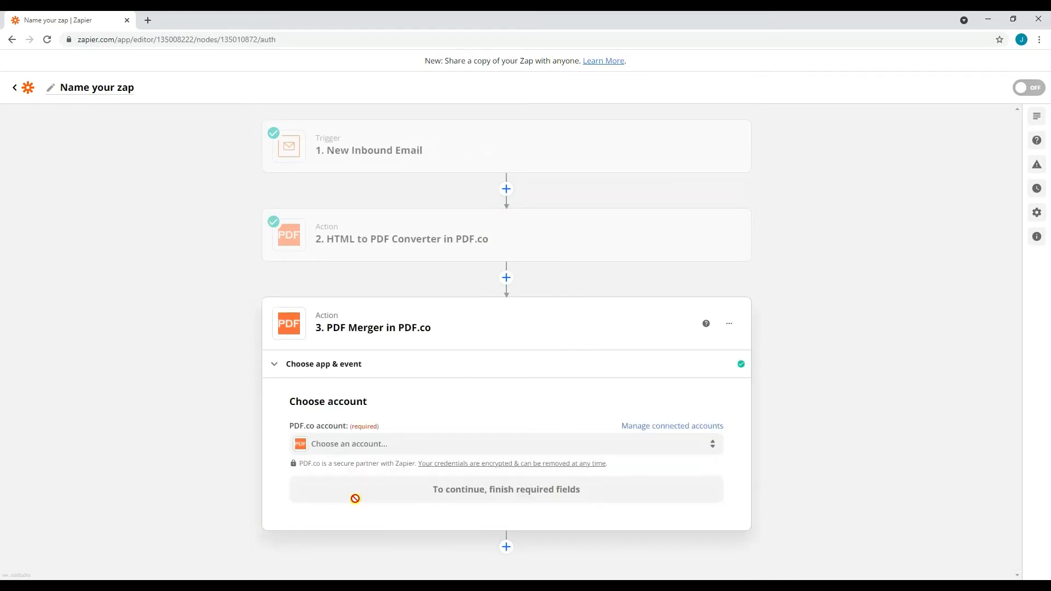
click(506, 443)
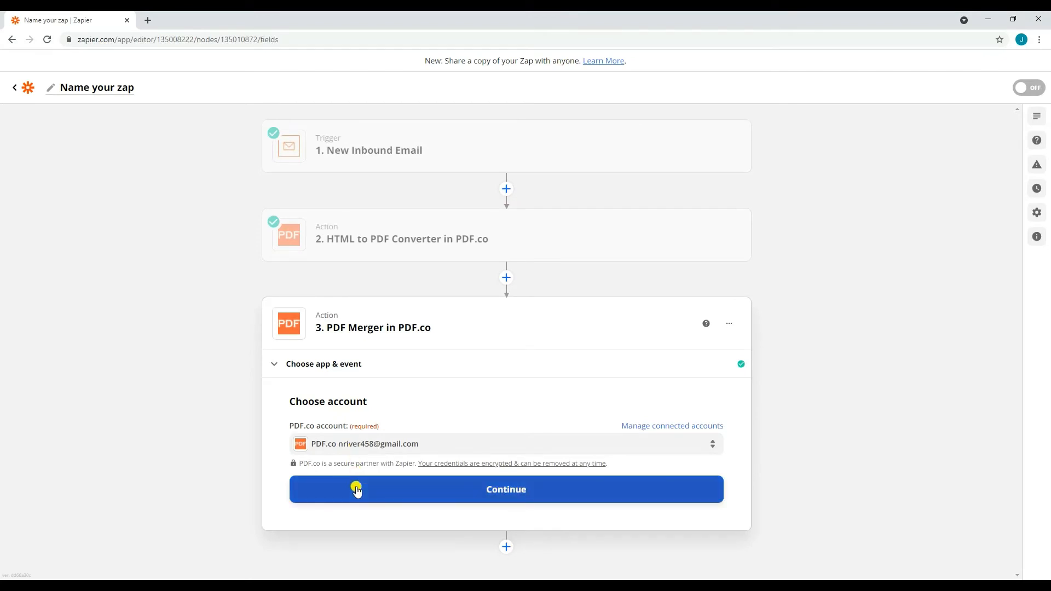
Add the converted PDF's URL and the email's Attachment as the merger's source links
click(506, 488)
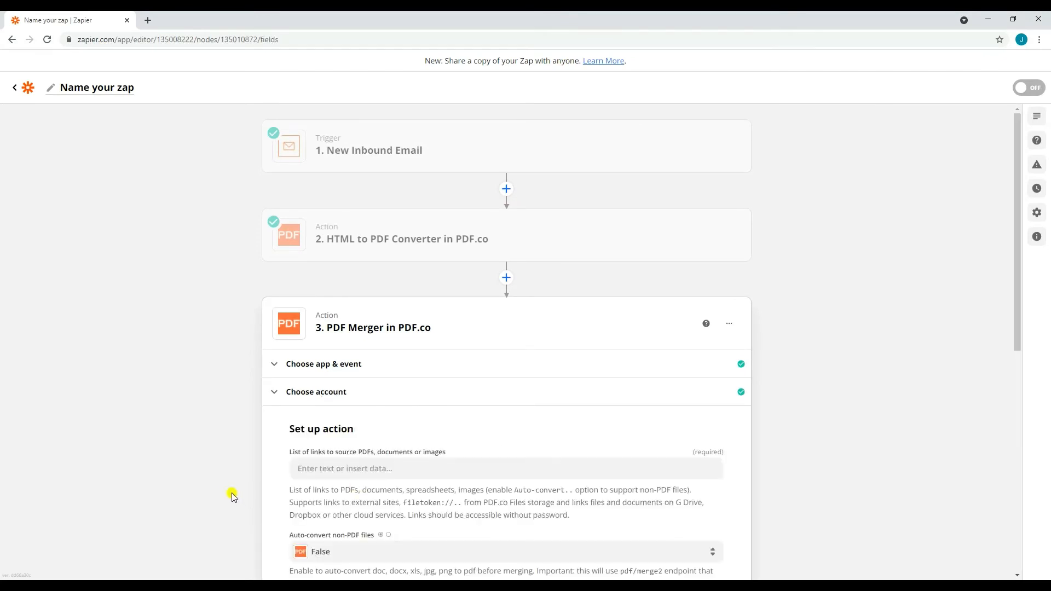
click(504, 468)
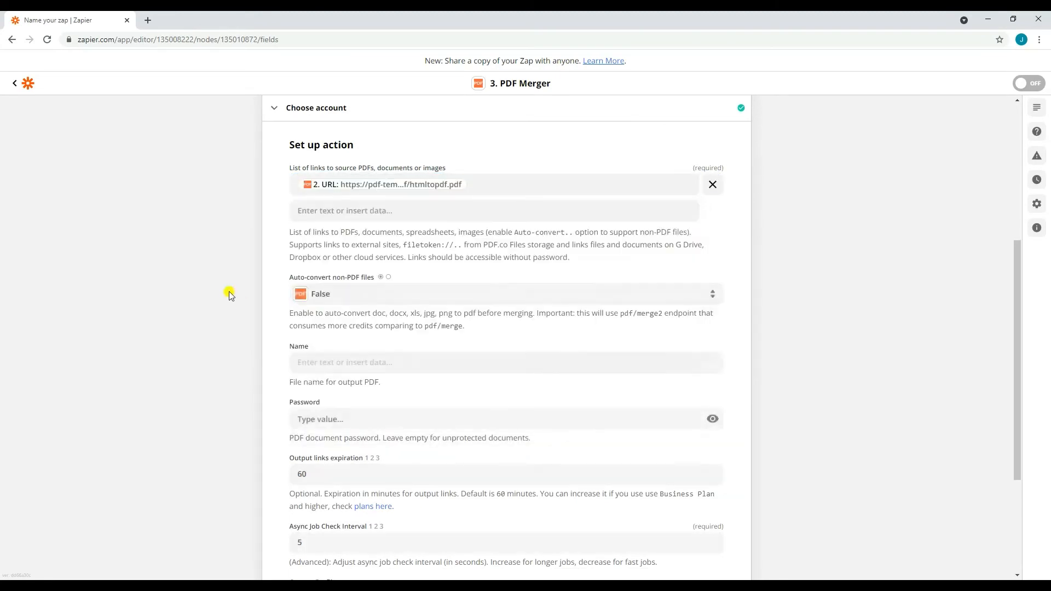
click(493, 210)
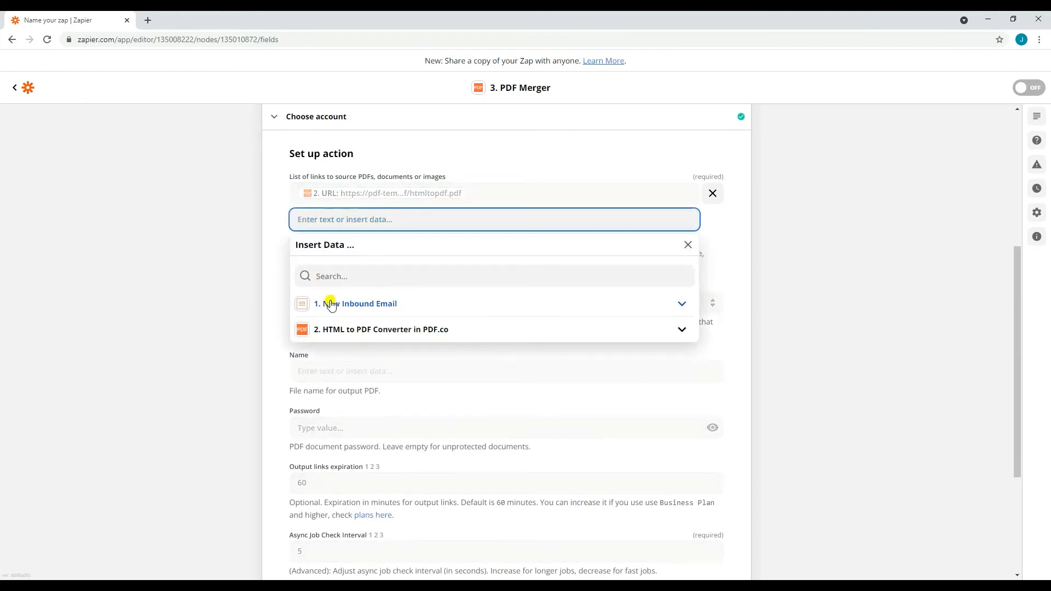
click(354, 303)
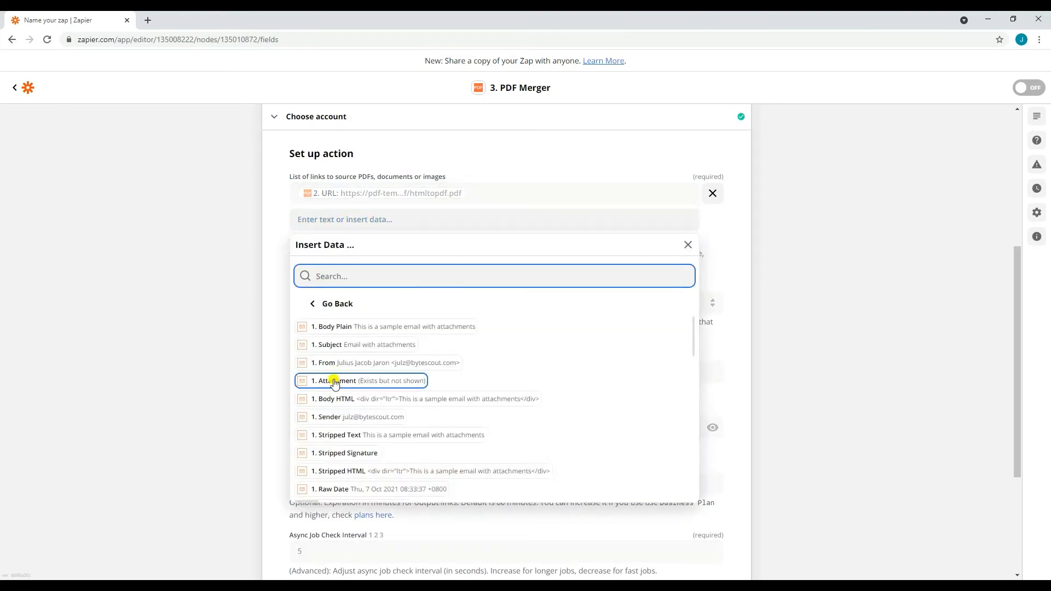
click(366, 381)
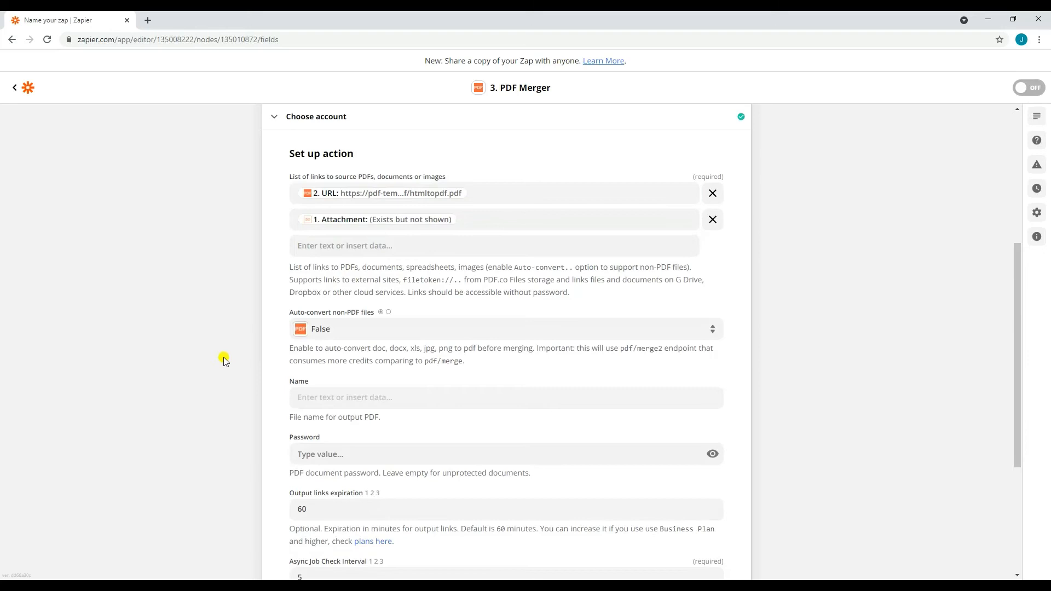
Set Auto-convert non-PDF files to True for the merge
click(503, 328)
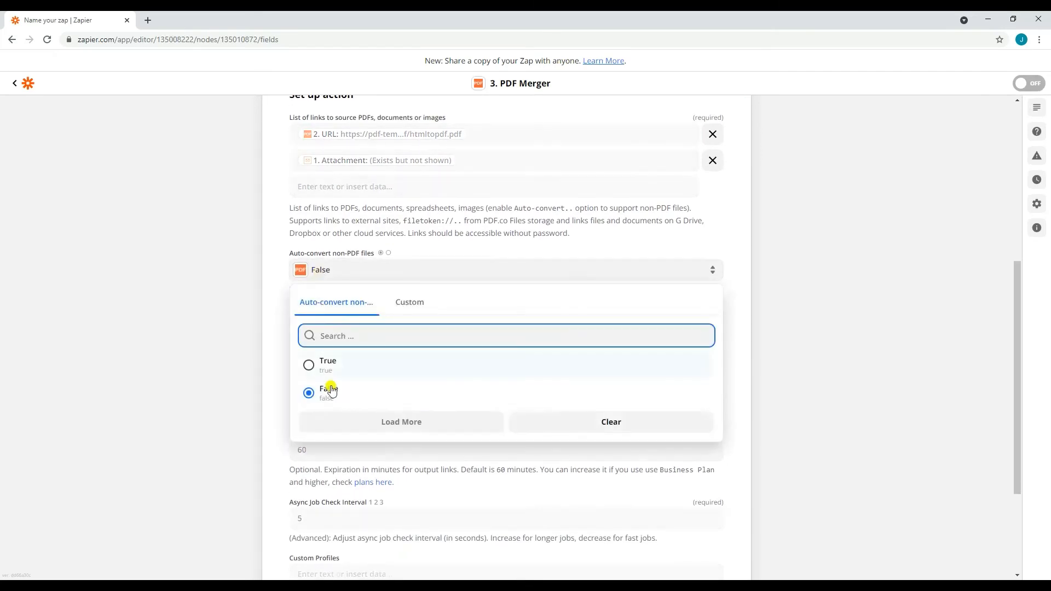
click(327, 361)
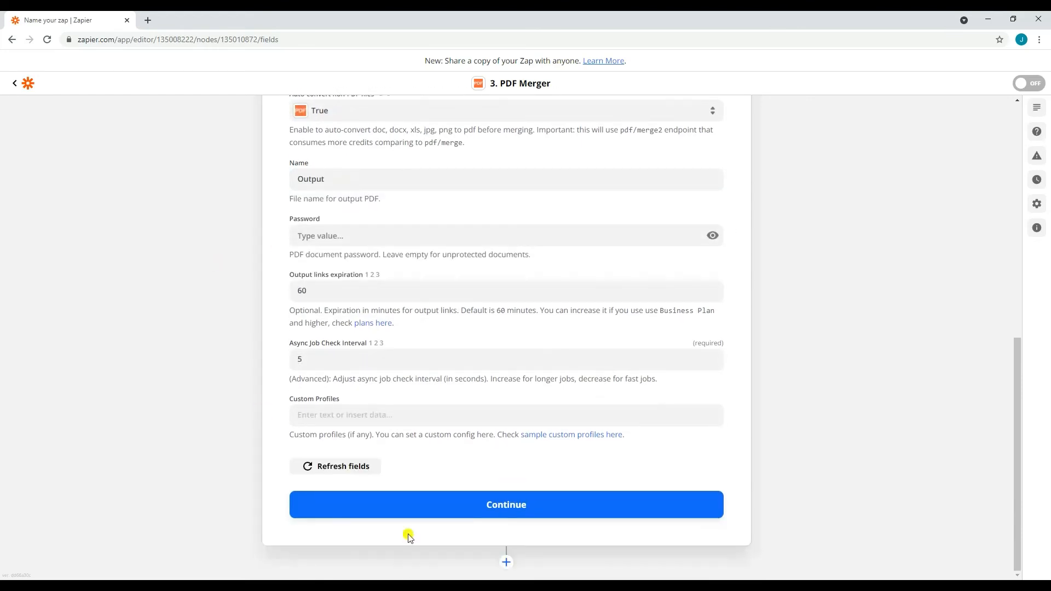
Test the PDF Merger step and select the returned merged Output.pdf URL
click(506, 503)
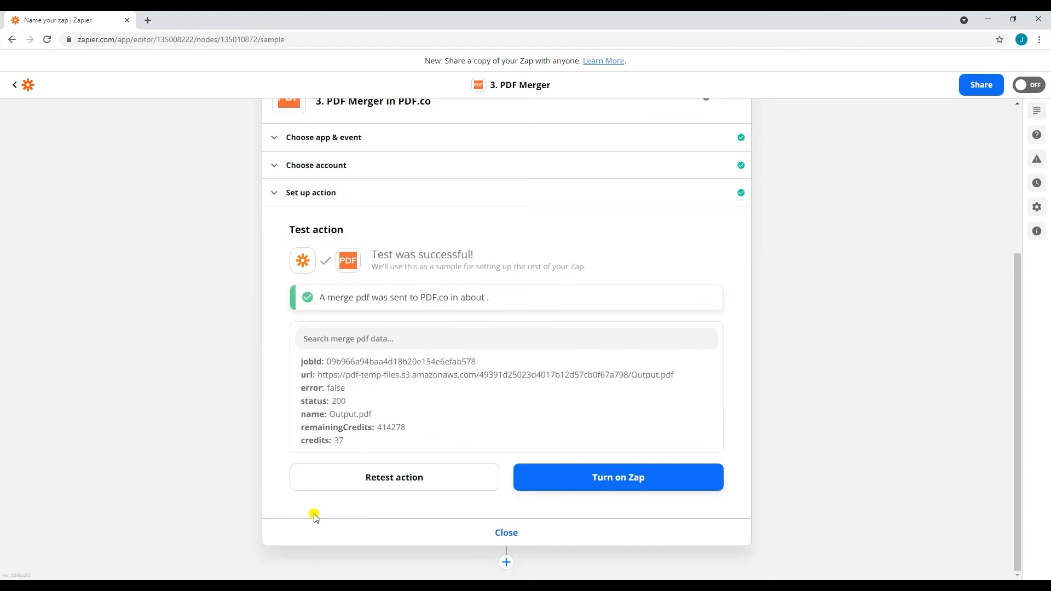
double_click(327, 375)
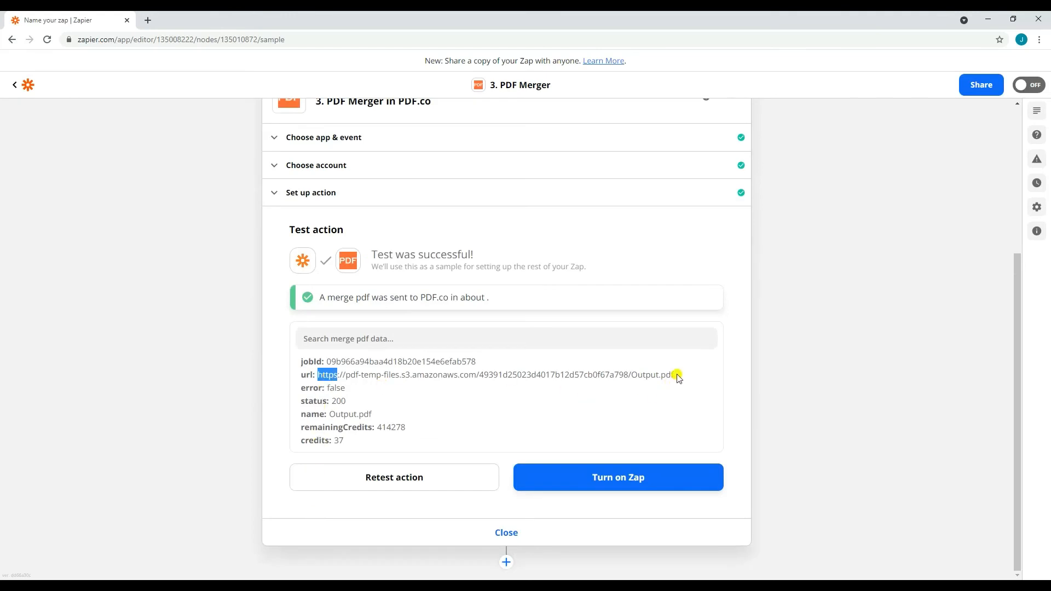